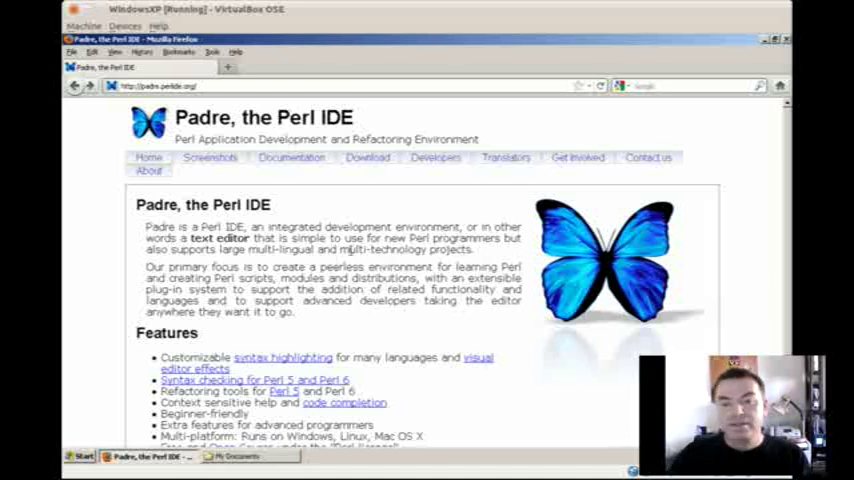
mouse_move(300, 208)
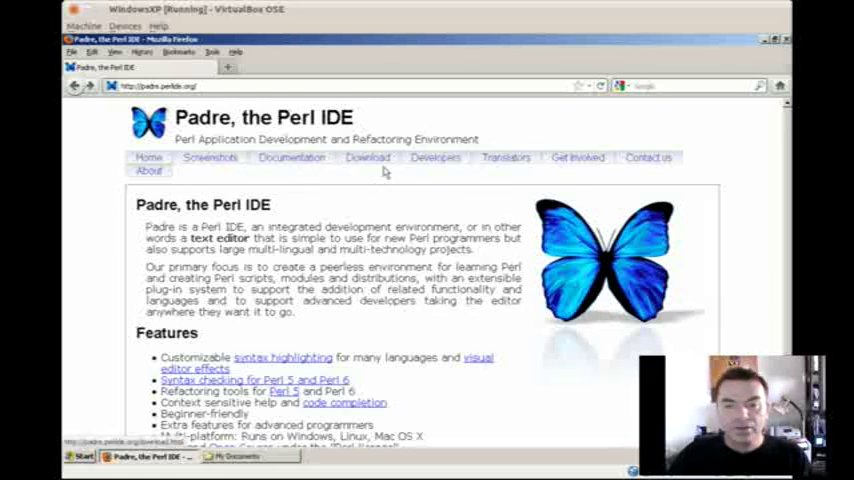
Go to the Padre download page from the site's navigation bar.
click(368, 156)
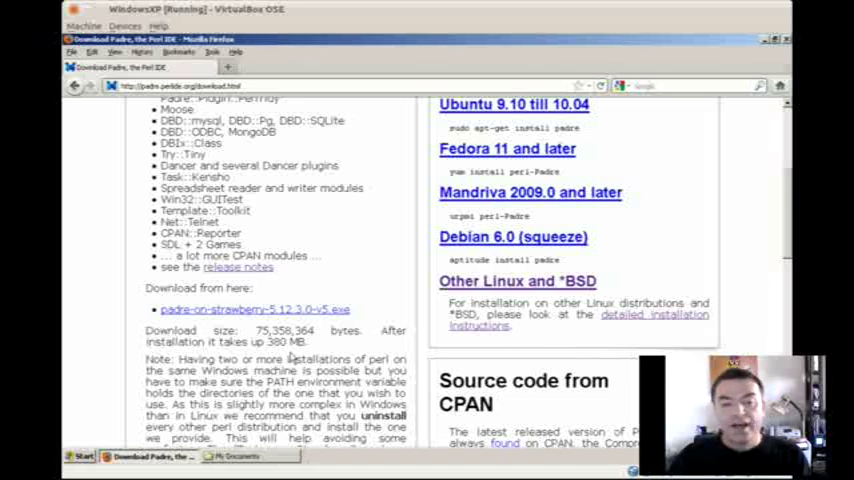
Launch Padre, the Perl IDE from Start > All Programs > Strawberry Perl.
click(80, 456)
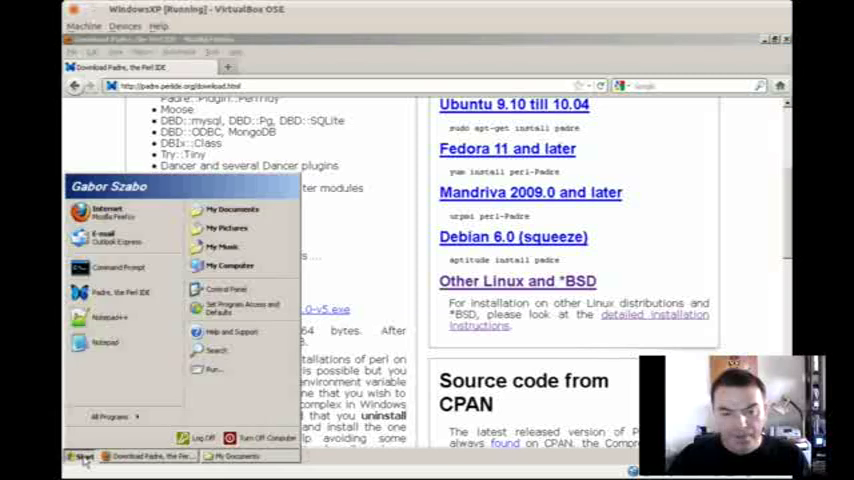
click(110, 416)
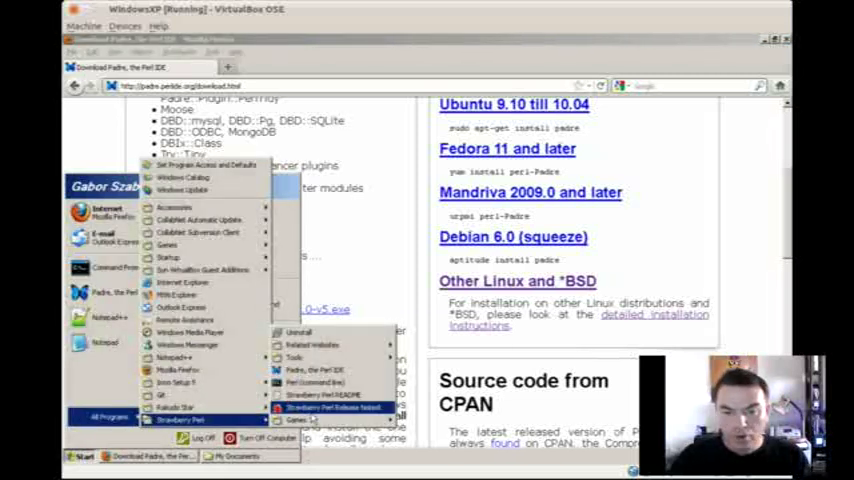
mouse_move(314, 370)
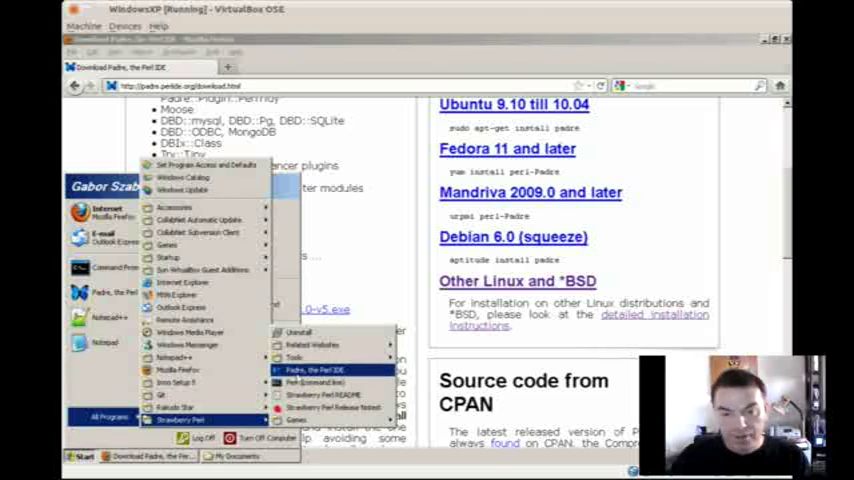
click(312, 368)
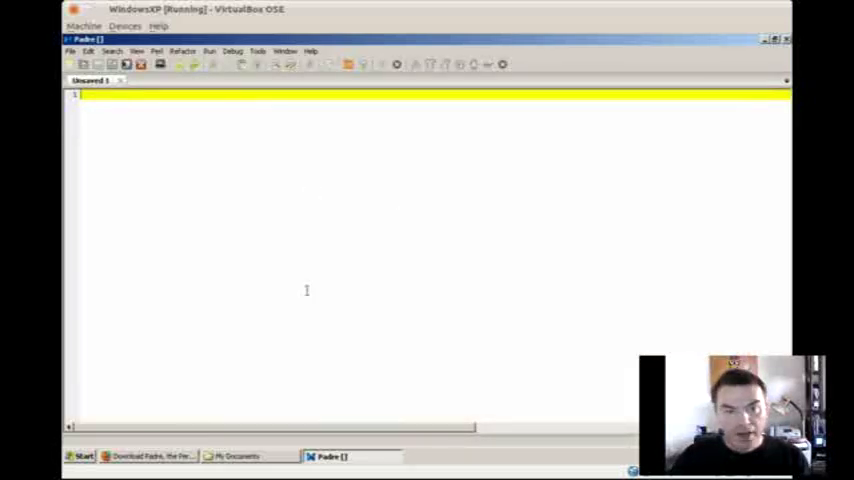
mouse_move(208, 252)
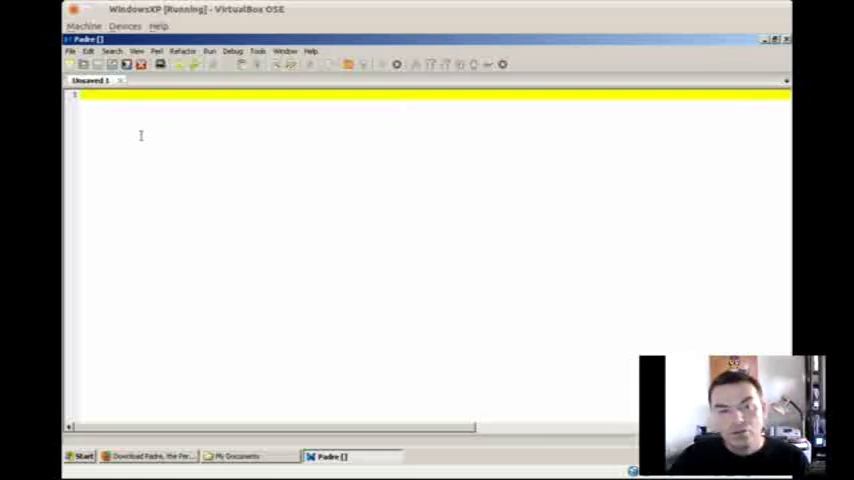
Start a new Perl 5 Script document from the File > New menu.
click(72, 52)
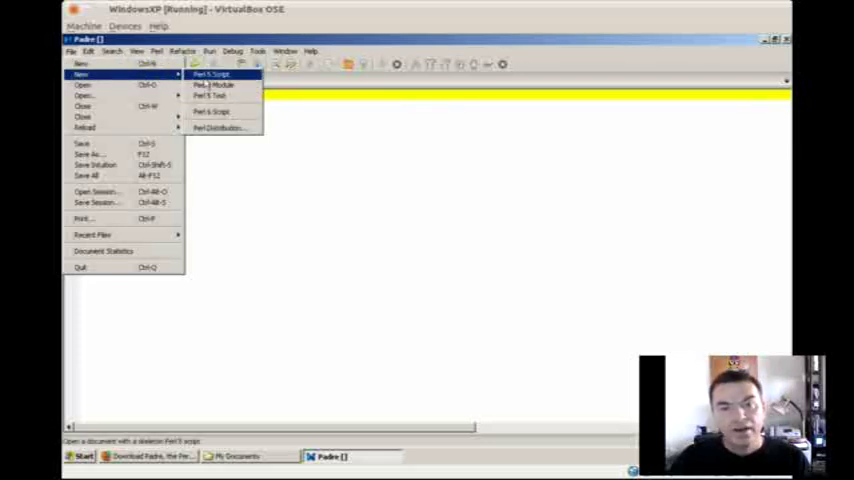
click(210, 74)
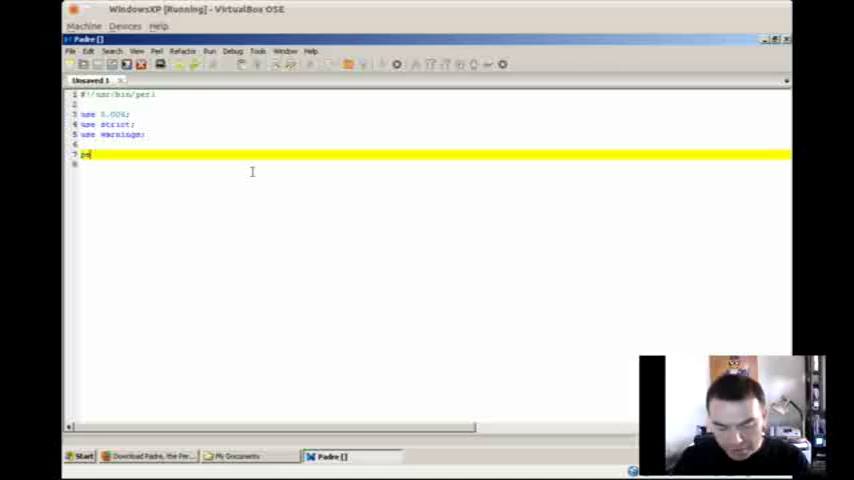
Add print "Hello World\n"; on line 7 and save the script in My Documents.
text(print "")
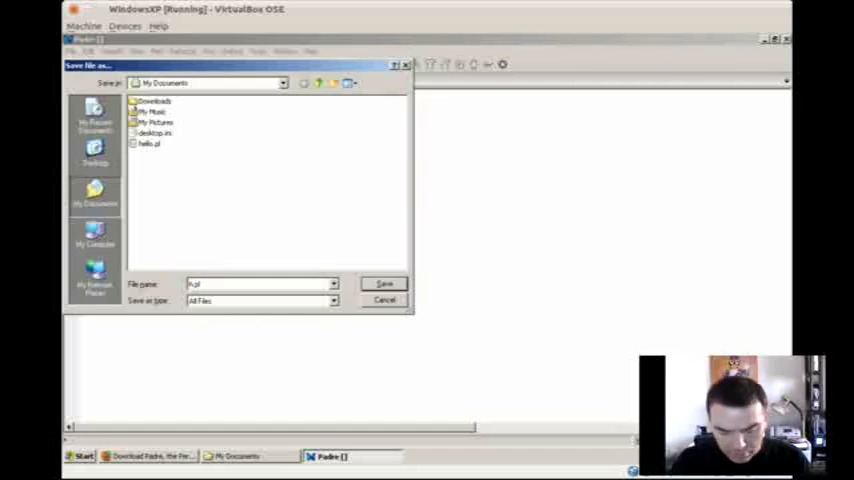
click(384, 284)
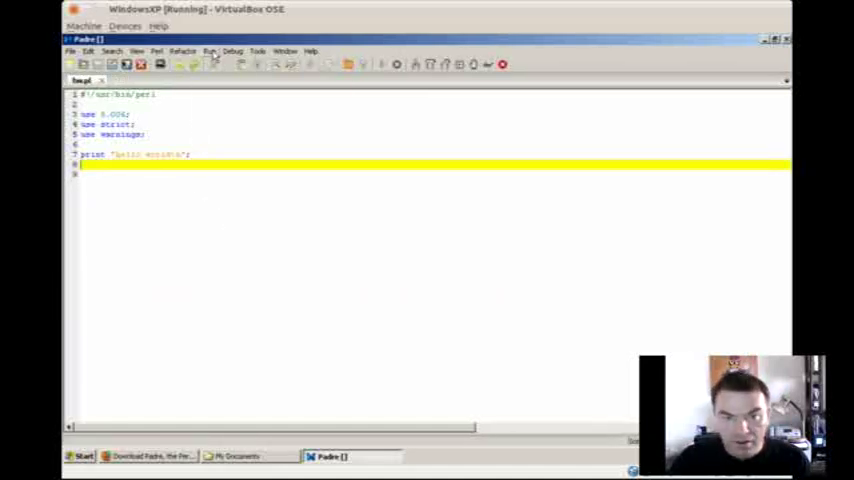
Run the script (F5) so a console window shows Hello World.
click(208, 52)
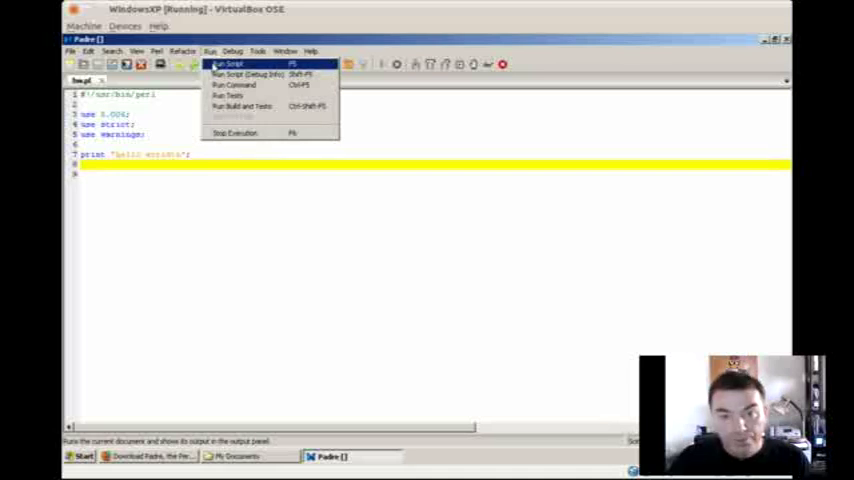
click(228, 64)
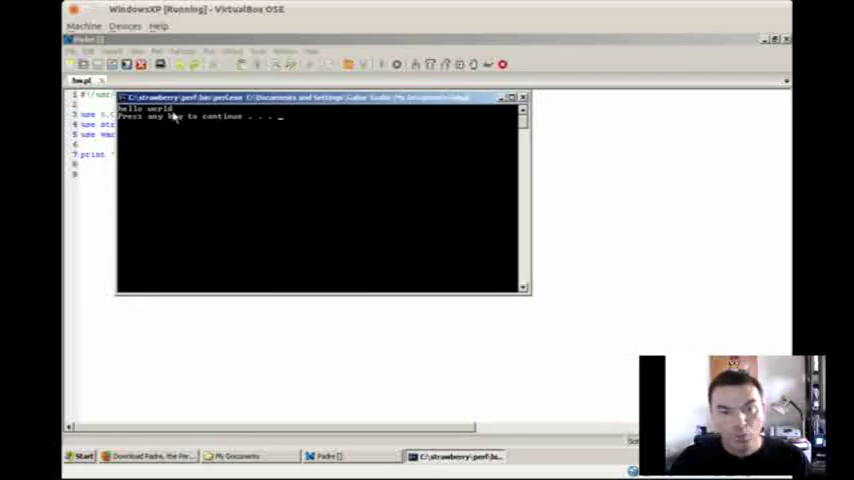
mouse_move(220, 126)
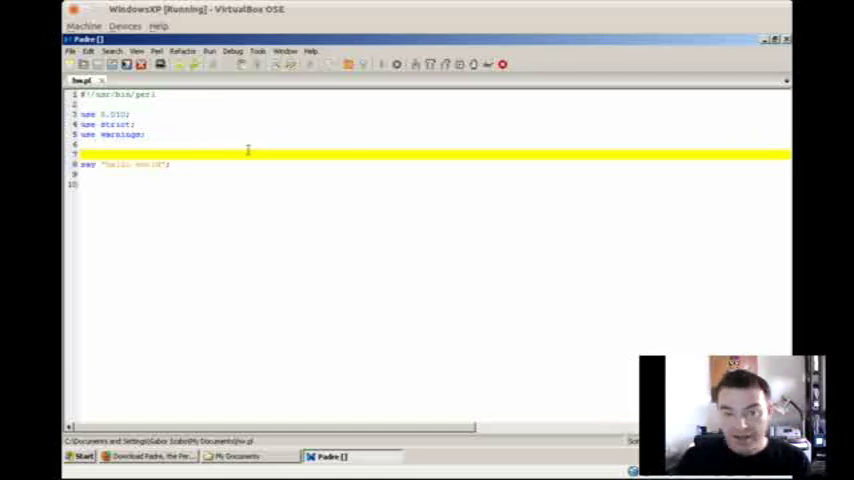
Add a say prompt "What is your name?", read <STDIN> into $name and greet with it.
text(say)
text(Foo)
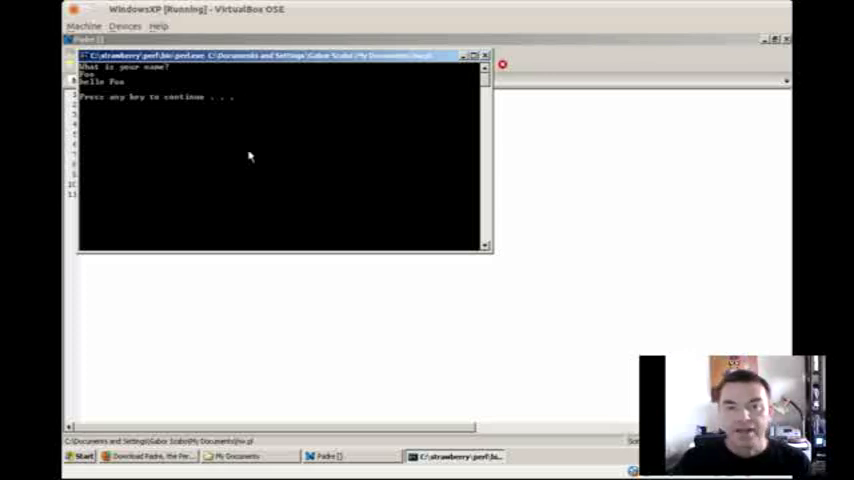
Answer the name prompt in the console and see the greeting with the entered name.
click(328, 456)
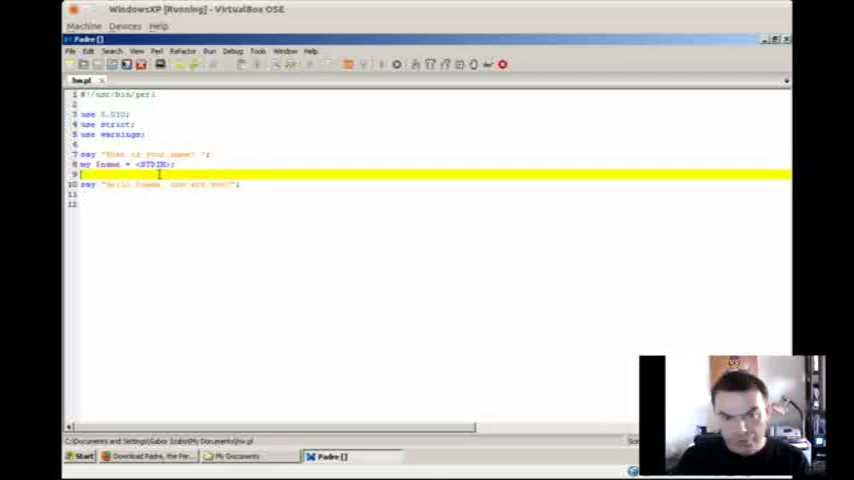
Begin a chomp line beneath my $name = <STDIN>; to trim the input.
text(chat)
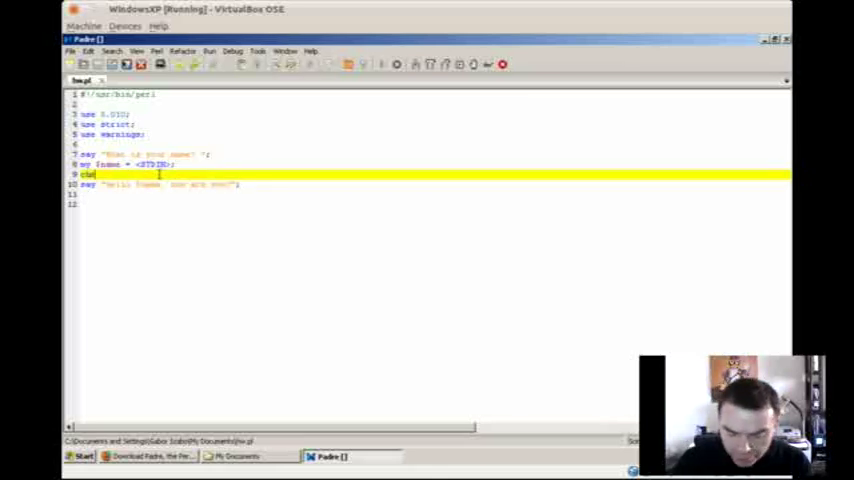